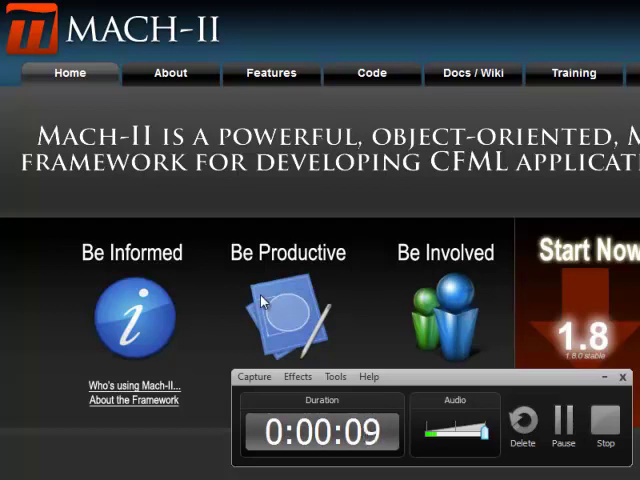
mouse_move(402, 272)
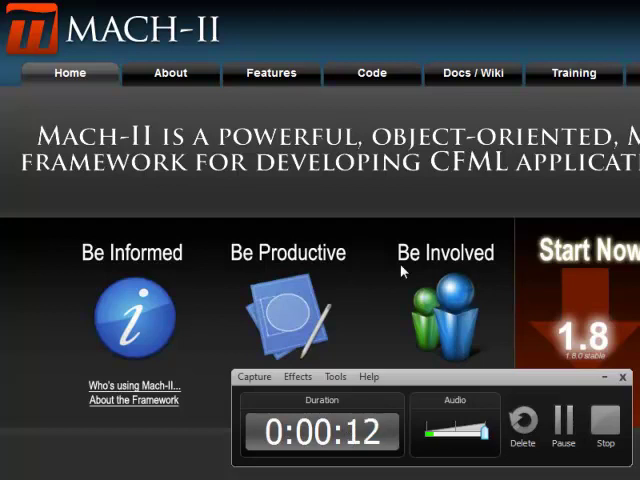
mouse_move(390, 172)
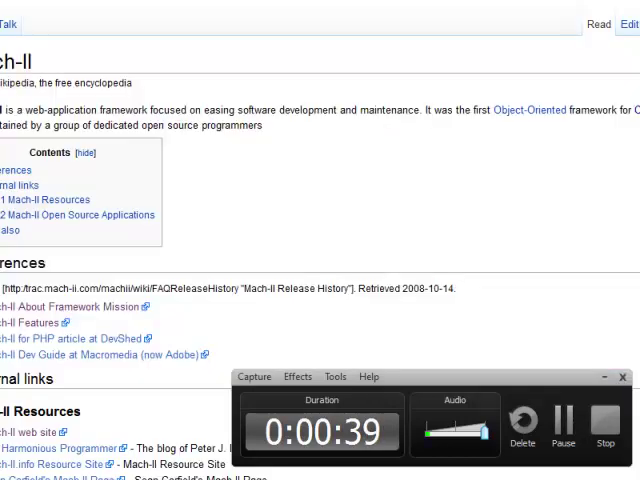
mouse_move(280, 208)
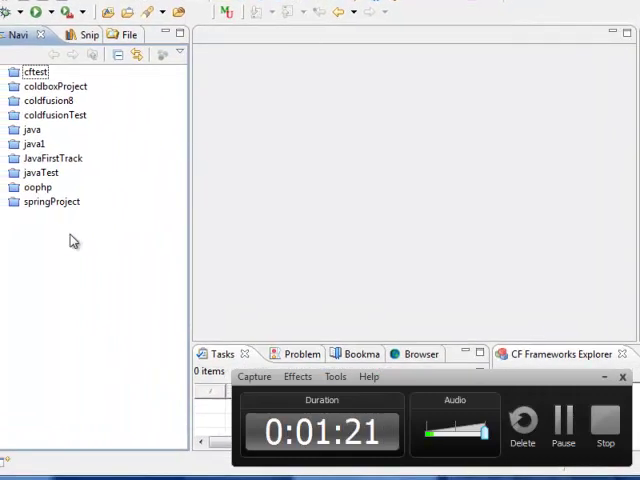
Create a new CFEclipse CFML Project named cfwithmachii from the Navigator
right_click(74, 240)
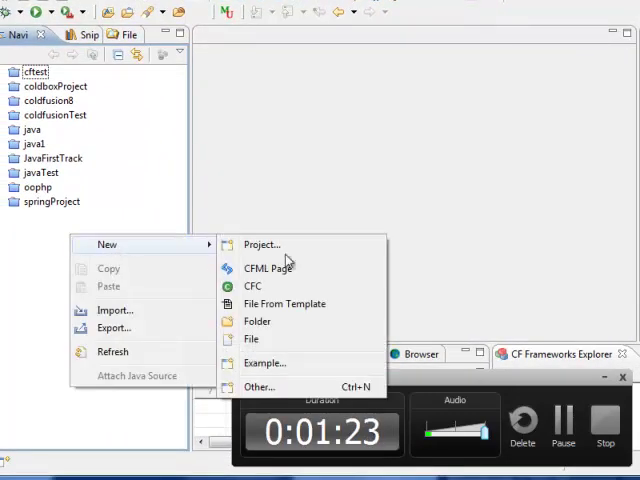
click(260, 244)
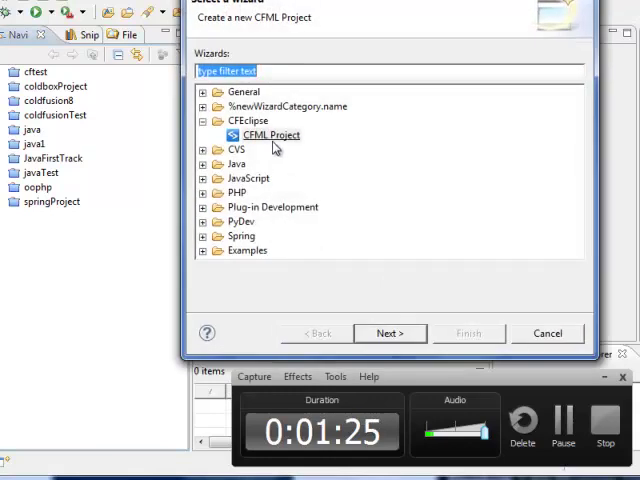
click(390, 332)
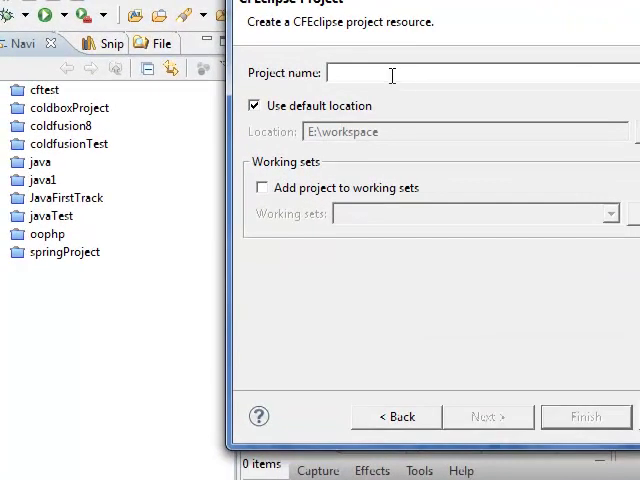
text(cfwith)
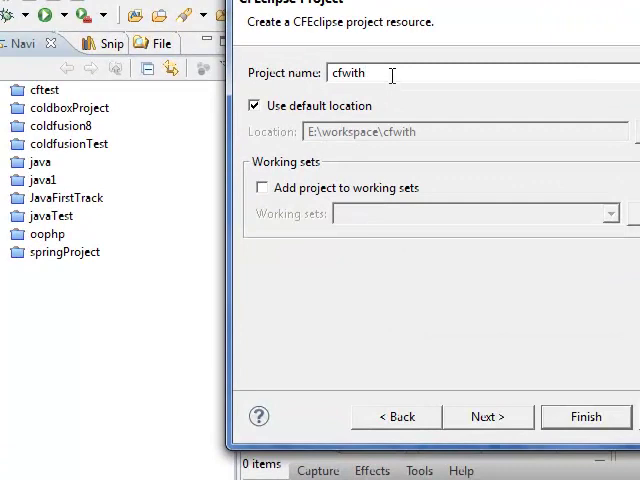
text(mc)
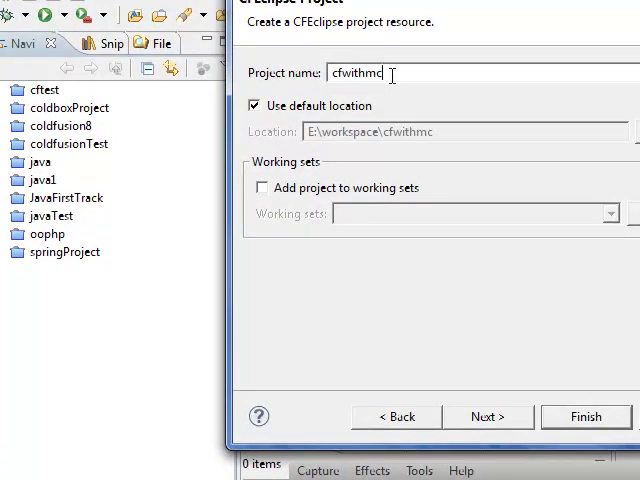
text(ii)
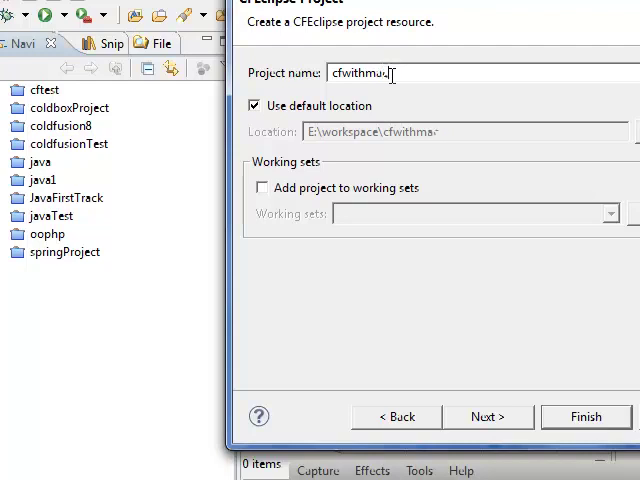
click(584, 416)
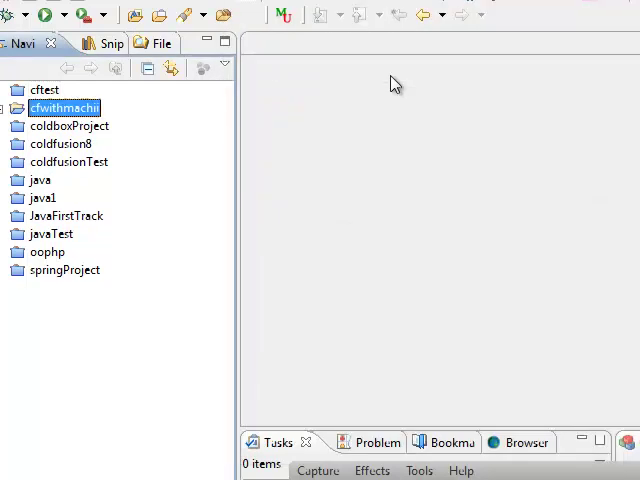
Add a CFML page named index.cfm to cfwithmachii and enter the hi text
click(8, 108)
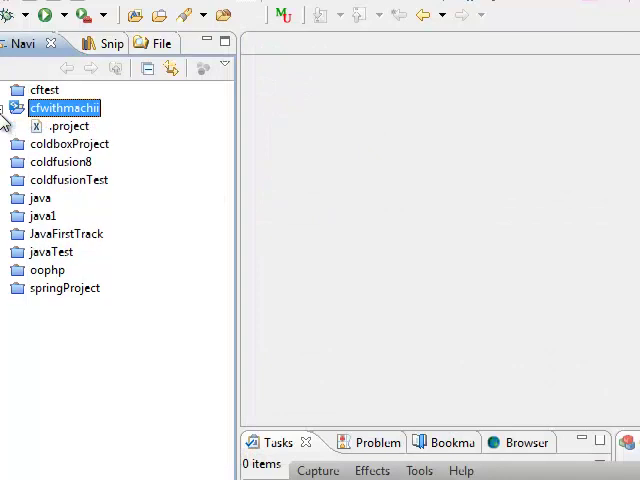
right_click(64, 108)
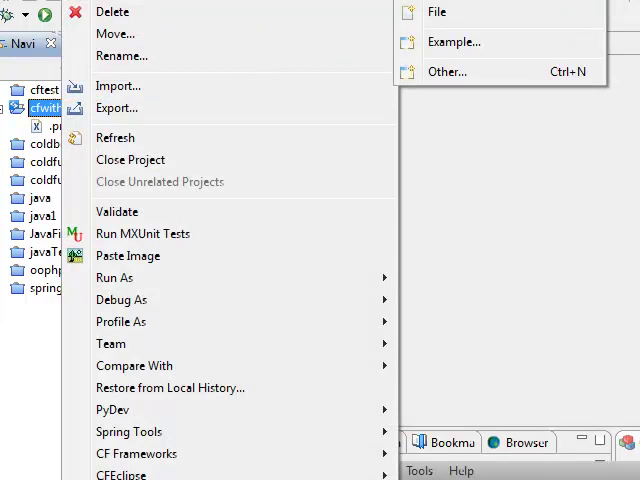
click(436, 12)
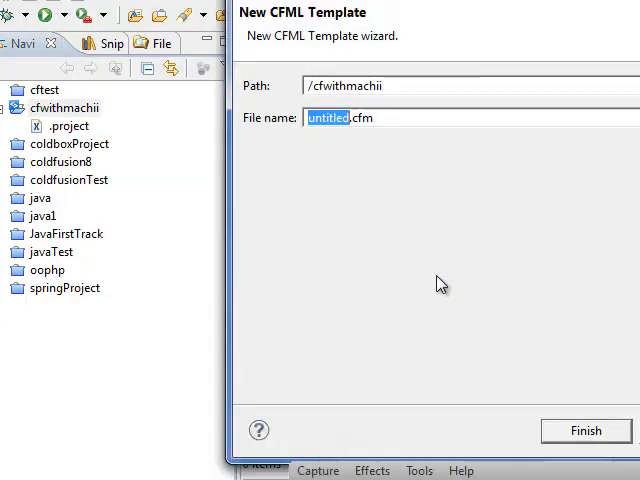
text(index)
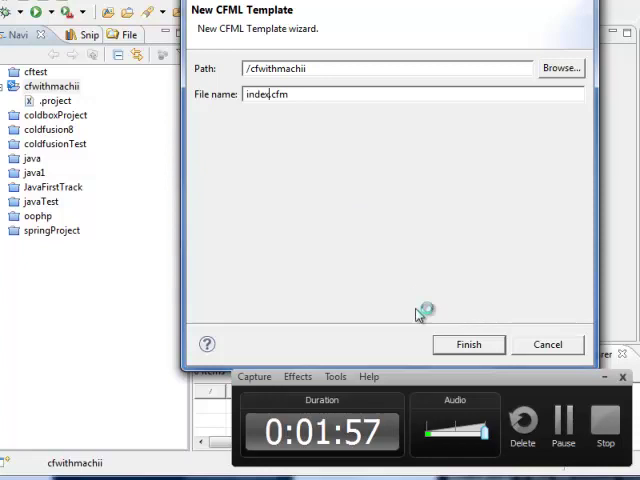
click(468, 344)
text(hiiiiiiiiiii)
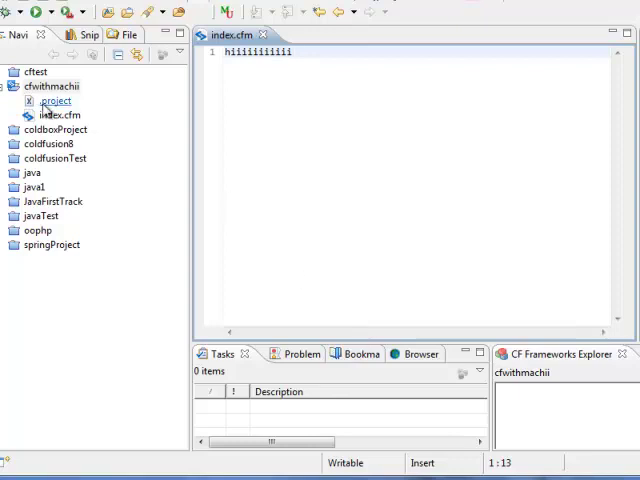
click(60, 116)
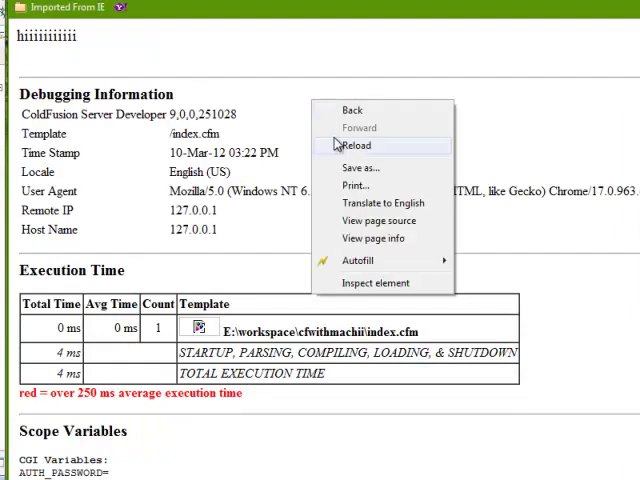
Reload index.cfm in Chrome to show the hi text and debugging output
click(356, 144)
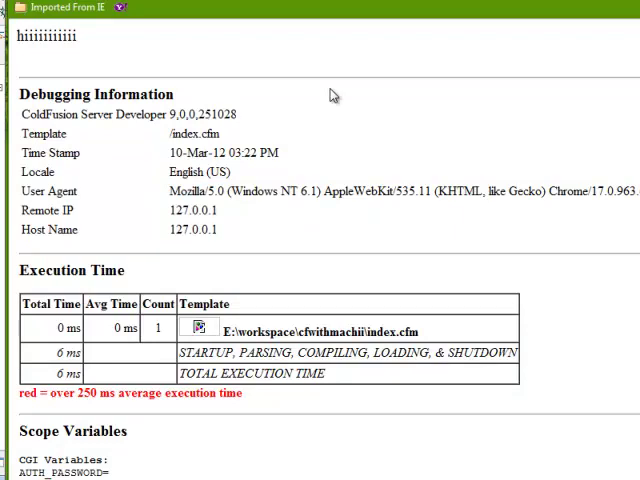
mouse_move(284, 410)
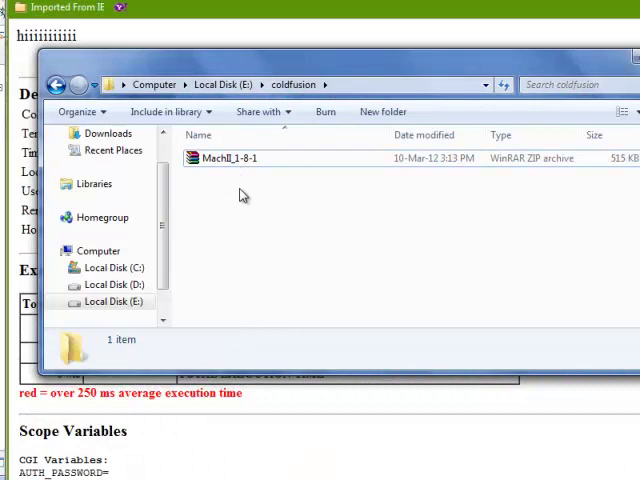
Open the MachII_1-8-1.zip archive in E:\coldfusion
click(230, 158)
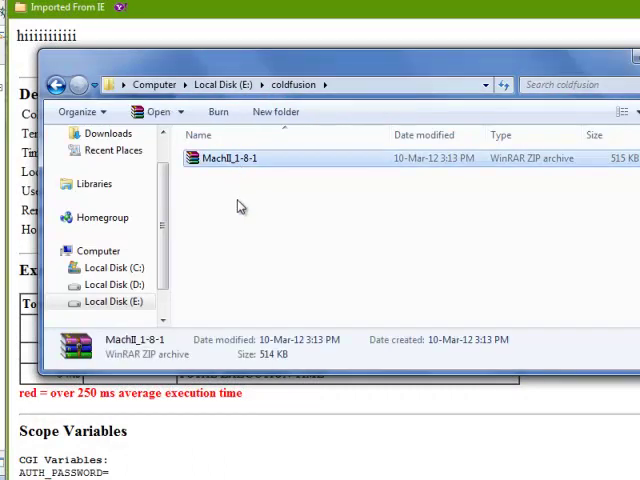
right_click(228, 158)
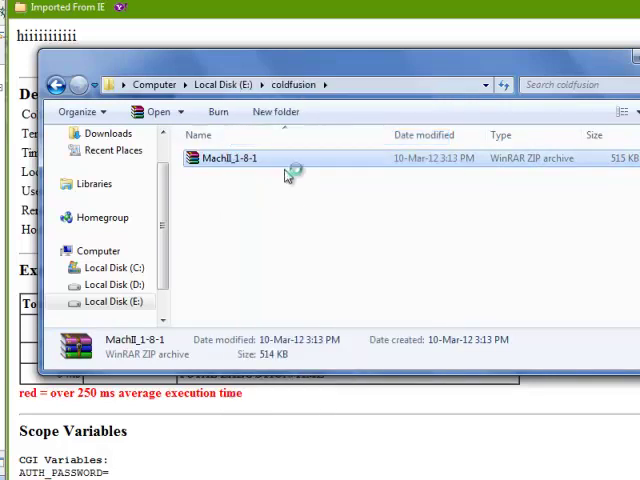
double_click(232, 158)
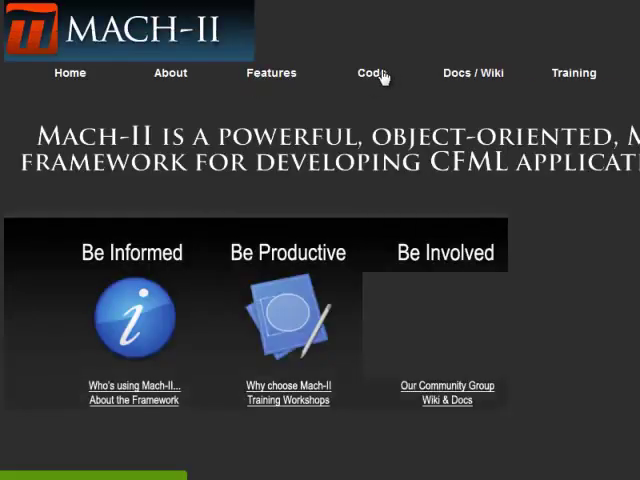
Go to the Mach-II Code downloads page for the skeleton archive
click(372, 72)
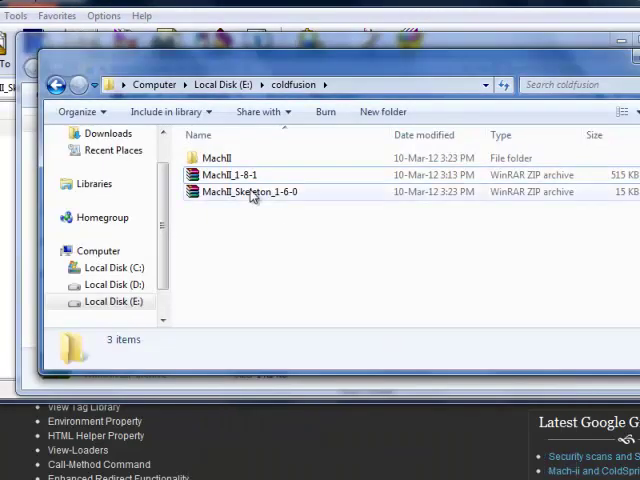
Extract MachII_Skeleton_1-6-0.zip here and open the new skeleton folder
right_click(248, 192)
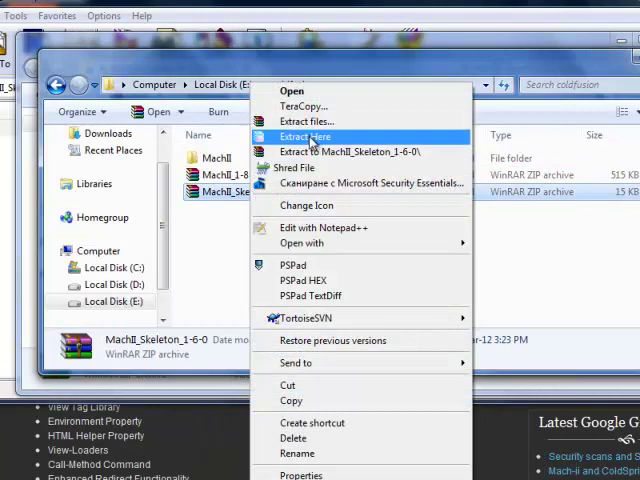
click(304, 136)
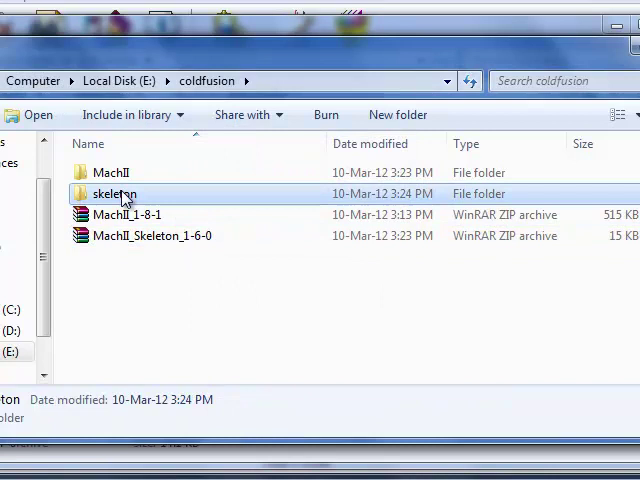
double_click(112, 194)
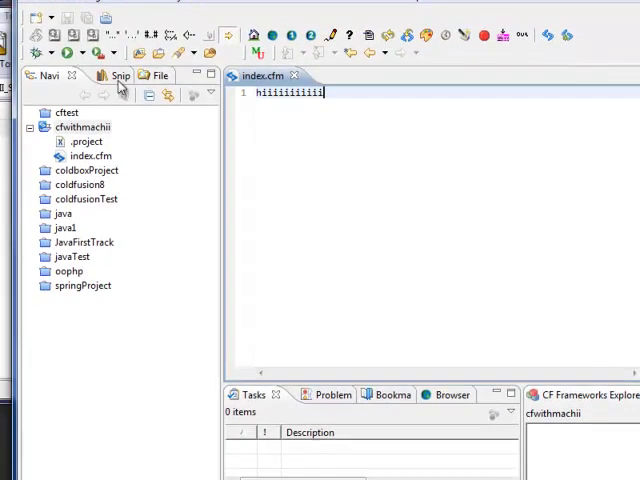
Paste the skeleton files into cfwithmachii, overwriting the existing index.cfm
right_click(70, 128)
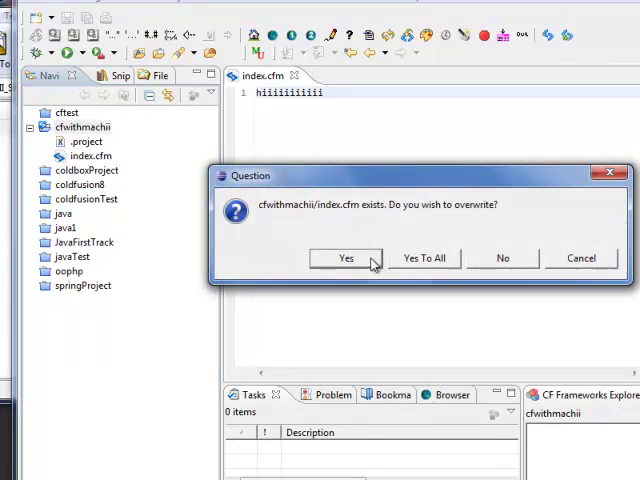
click(346, 258)
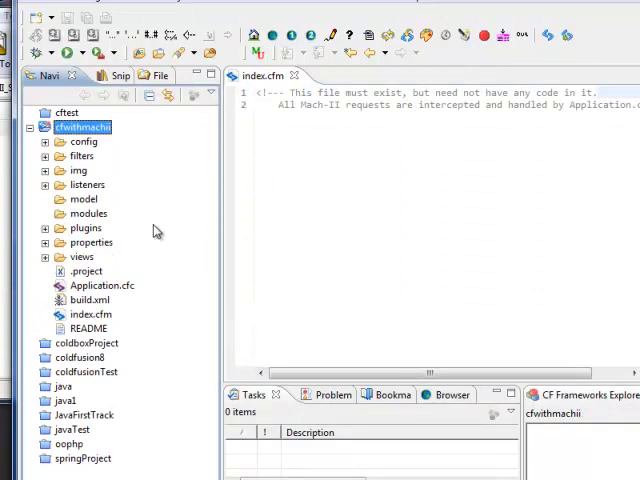
click(84, 140)
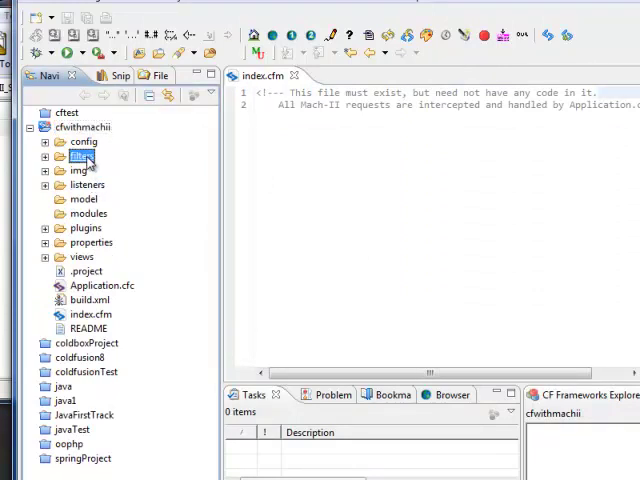
click(84, 200)
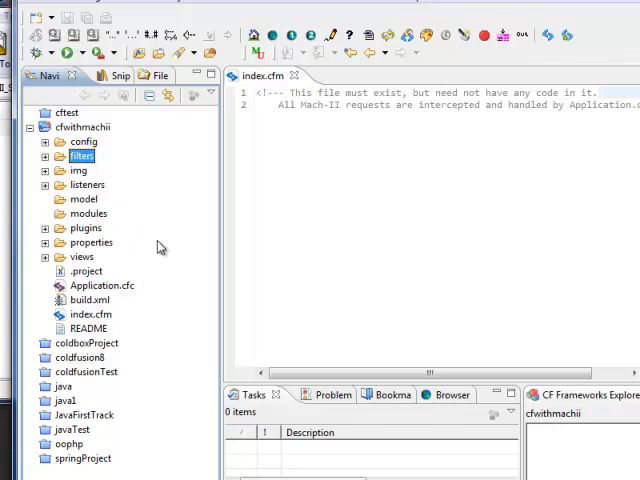
click(80, 256)
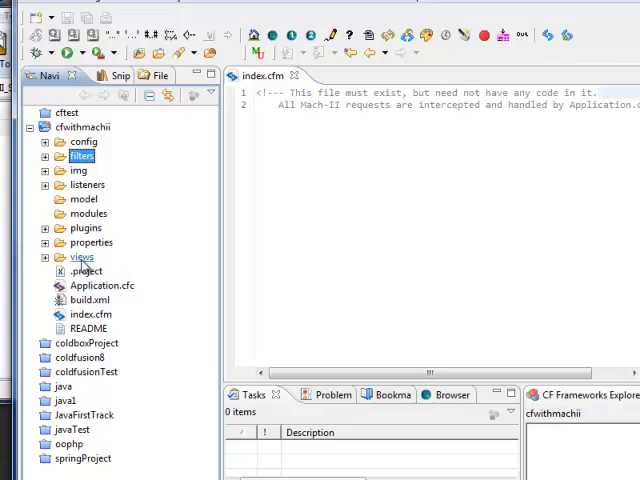
click(80, 256)
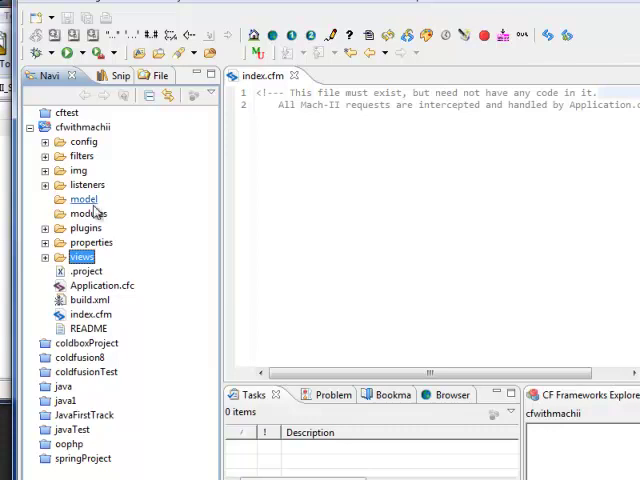
click(84, 200)
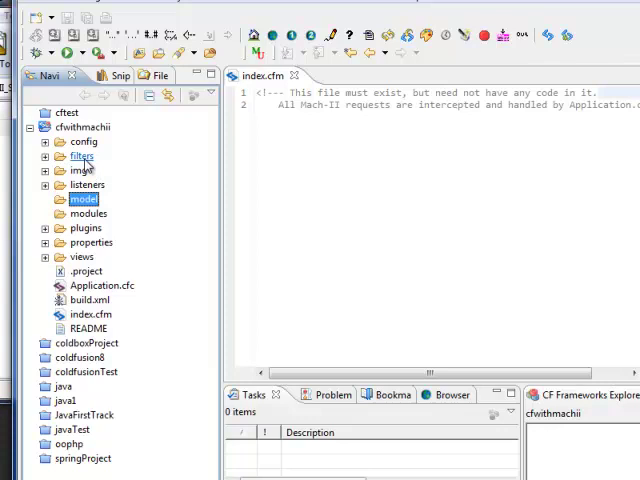
mouse_move(112, 200)
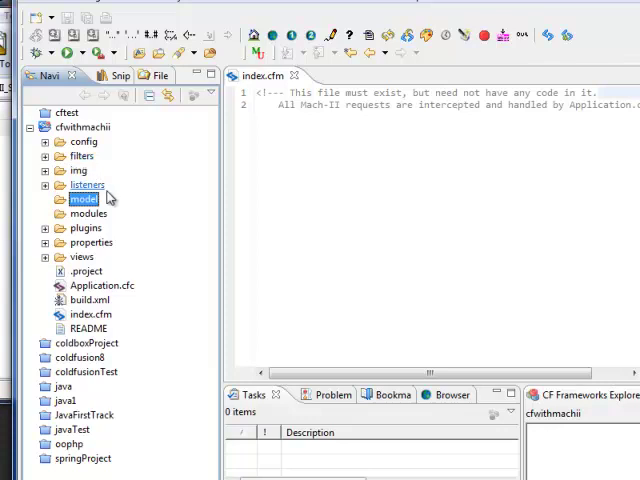
click(88, 184)
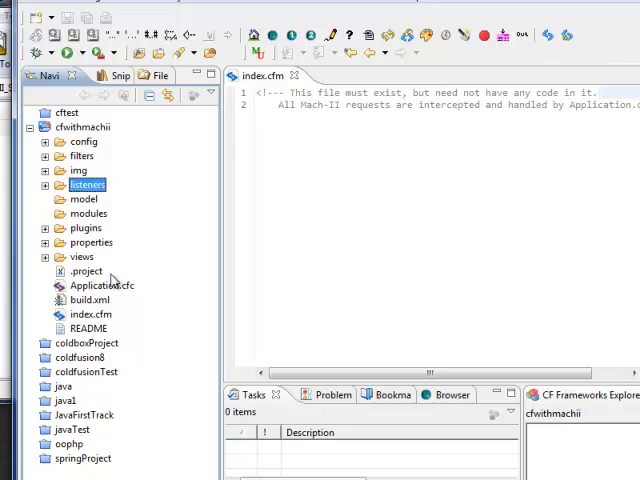
Open Application.cfc extending MachII.mach-ii in the editor and place the cursor in its code
double_click(102, 284)
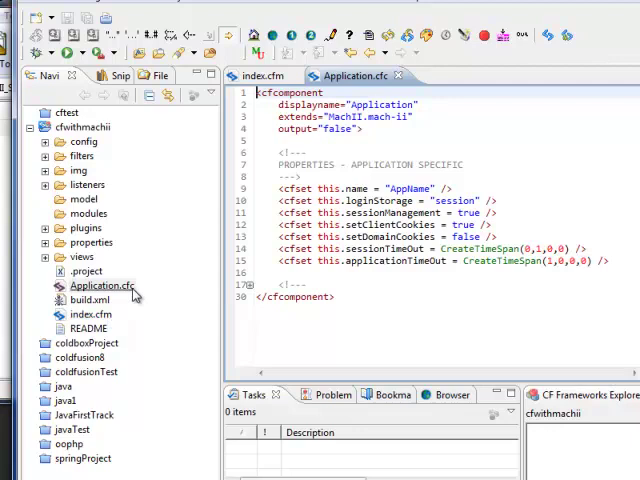
click(100, 286)
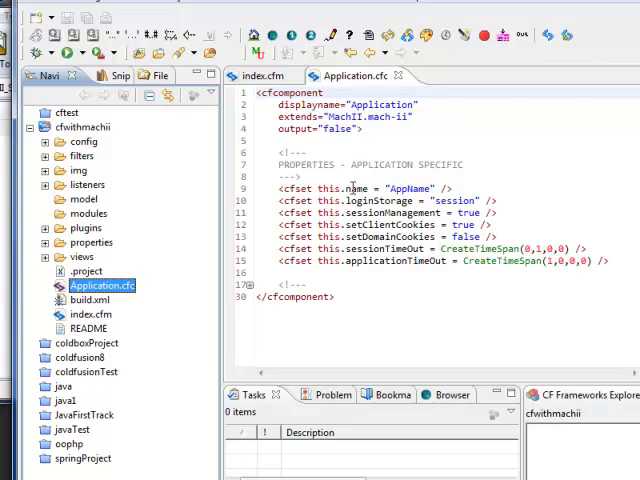
click(350, 188)
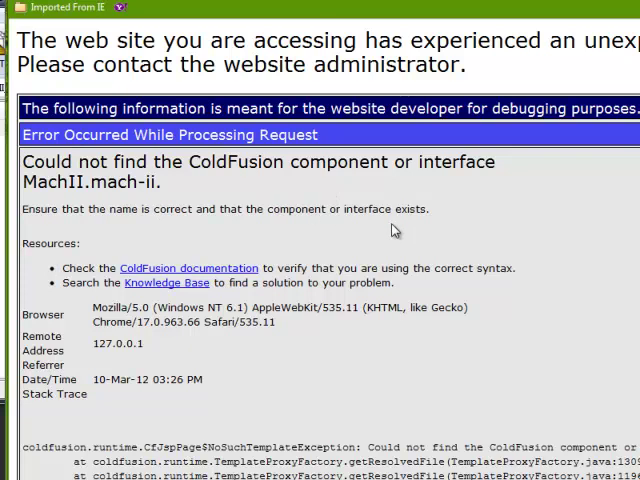
Scroll through the ColdFusion error that MachII.mach-ii cannot be found
scroll(down, 3)
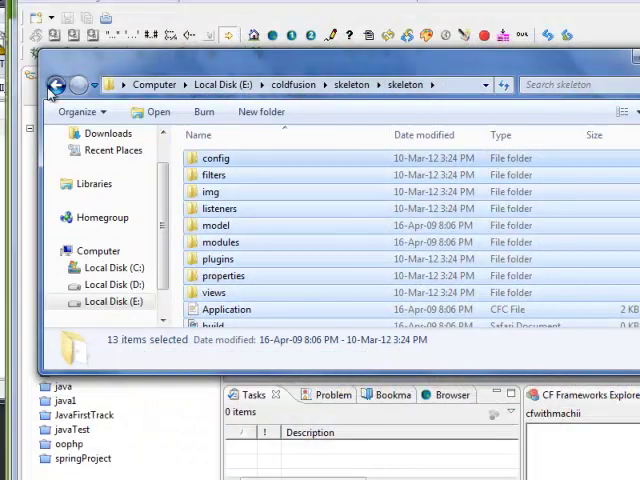
Go up to the coldfusion folder and copy the MachII framework folder
click(56, 84)
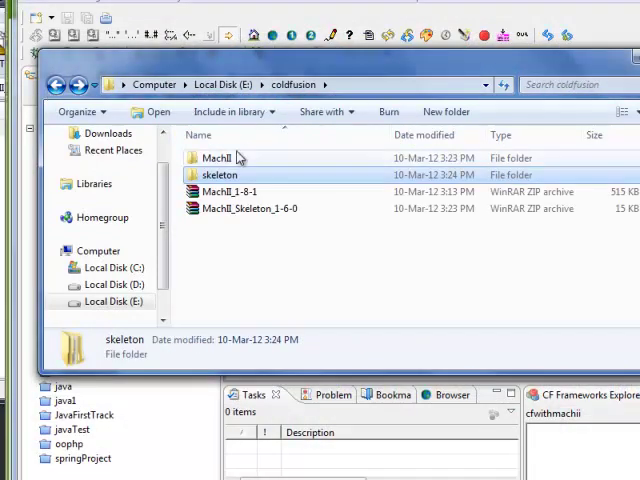
right_click(216, 158)
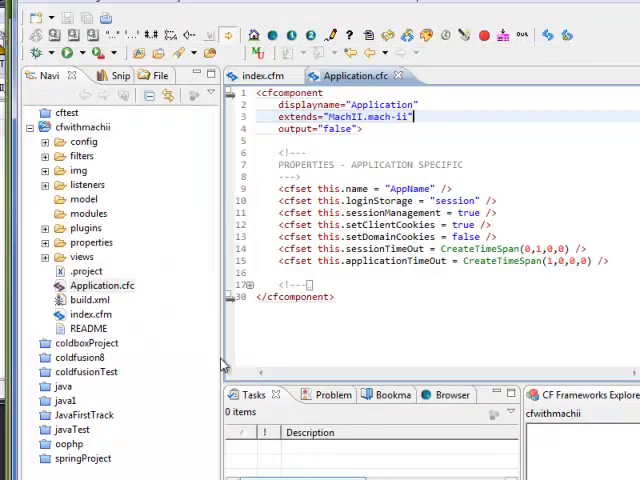
Paste the MachII folder into cfwithmachii and expand it to view caching, framework, mach-ii.cfc and license files
right_click(68, 128)
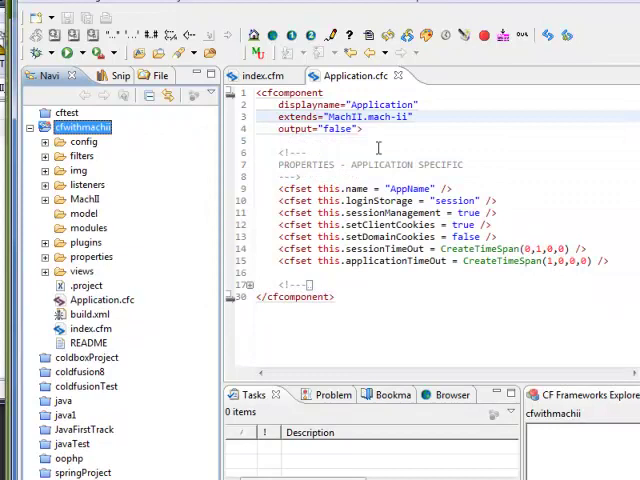
mouse_move(112, 208)
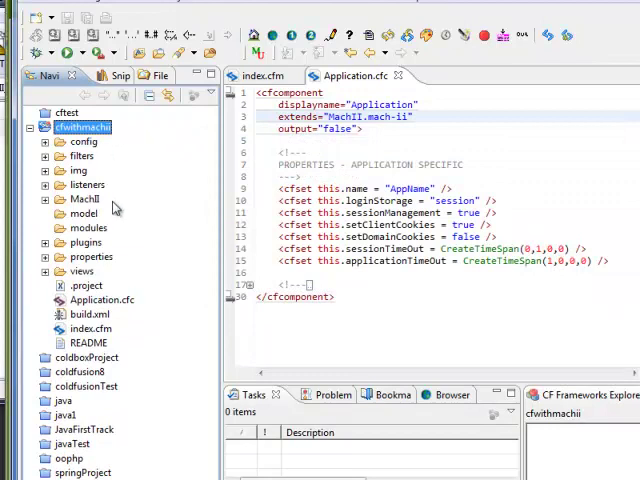
click(84, 200)
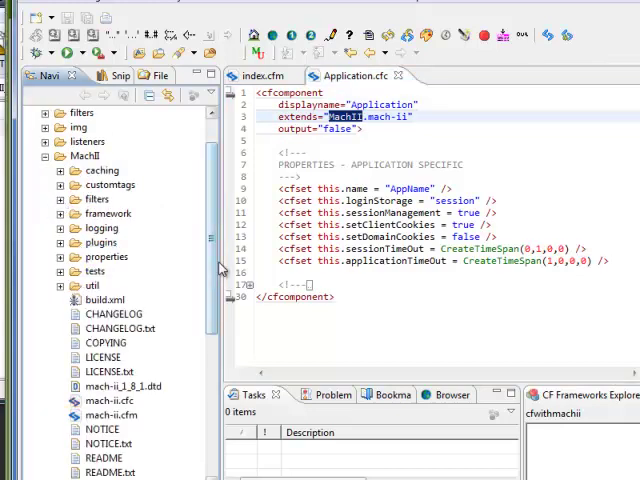
scroll(down, 3)
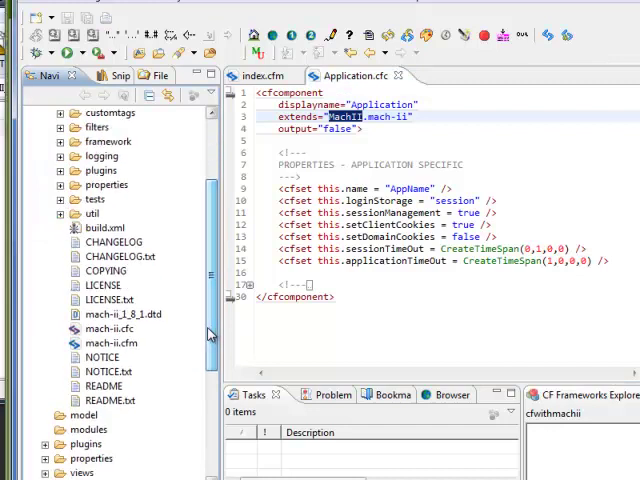
click(108, 328)
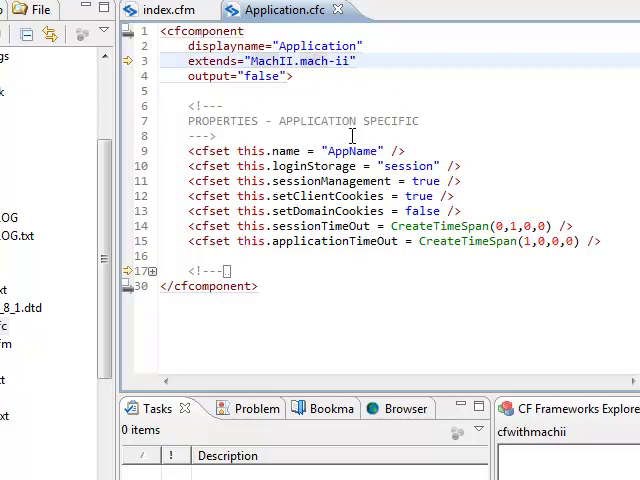
Select the AppName value in Application.cfc below the intelligent-defaults comment
double_click(352, 152)
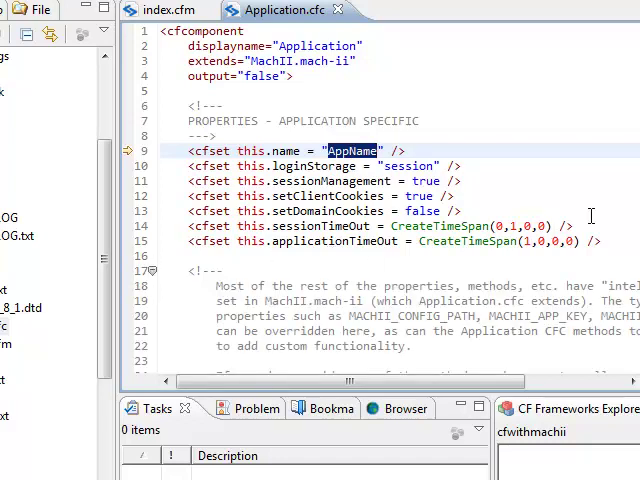
scroll(down, 3)
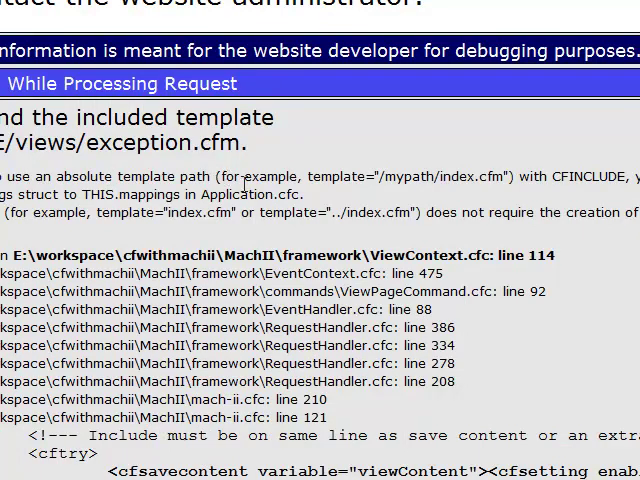
Select the error text about the missing views/exception.cfm template in Chrome
drag(484, 176, 636, 176)
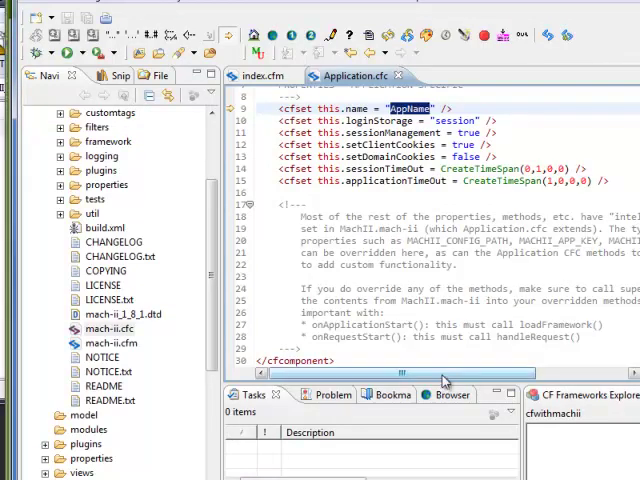
Pick the config property name from the comment to set MACHII_CONFIG_PATH and MACHII_CONFIG_MODE -1
scroll(right, 3)
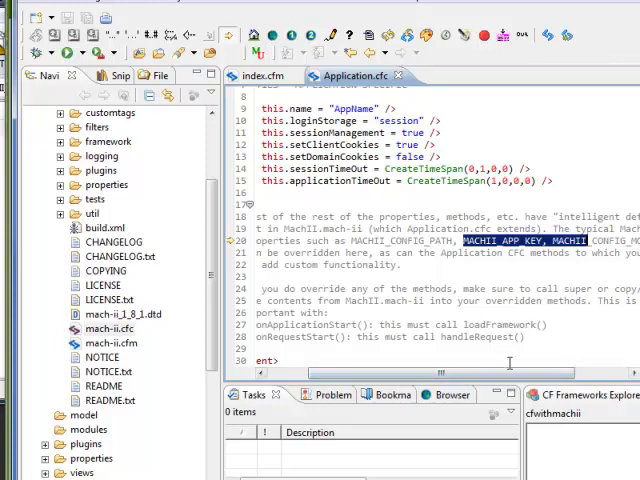
scroll(right, 3)
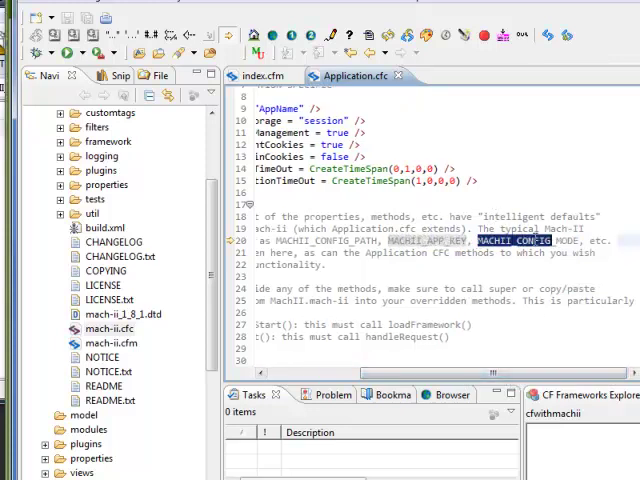
double_click(520, 240)
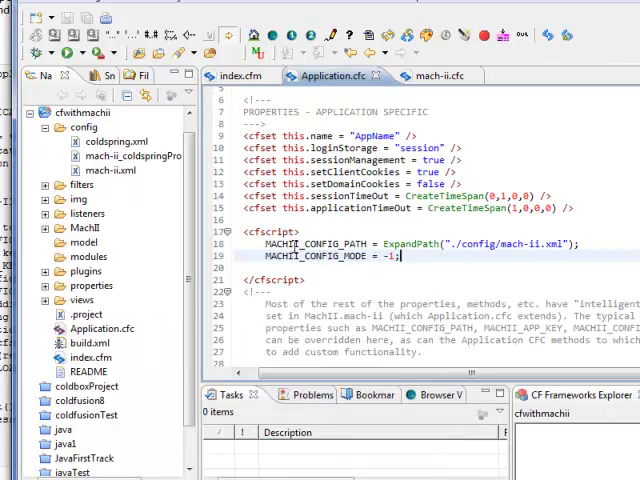
Select the MACHII_CONFIG_PATH name and open MachII/mach-ii.cfc beside Application.cfc
double_click(310, 244)
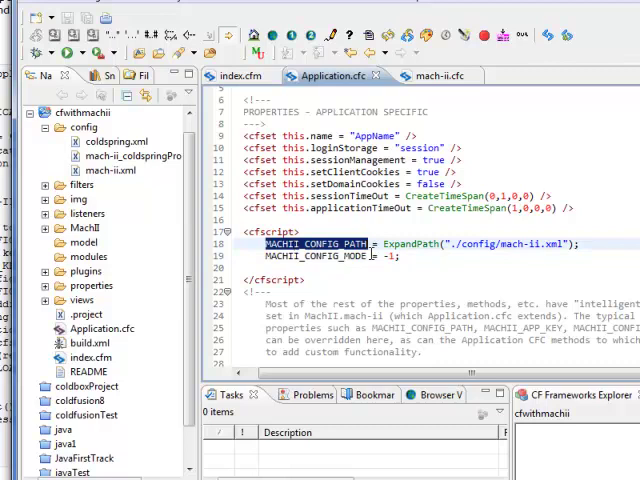
double_click(310, 256)
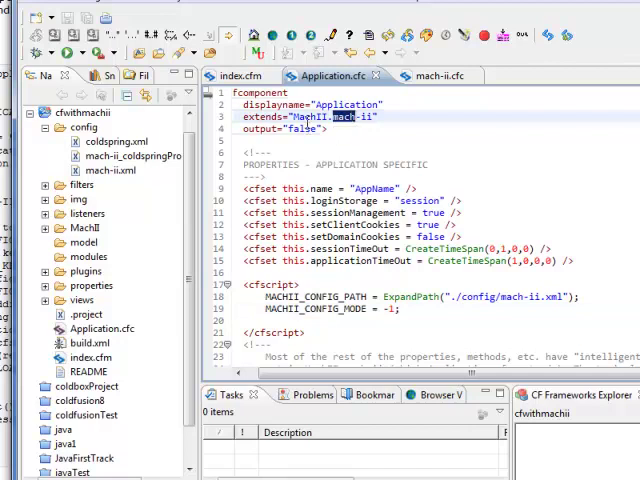
mouse_move(168, 312)
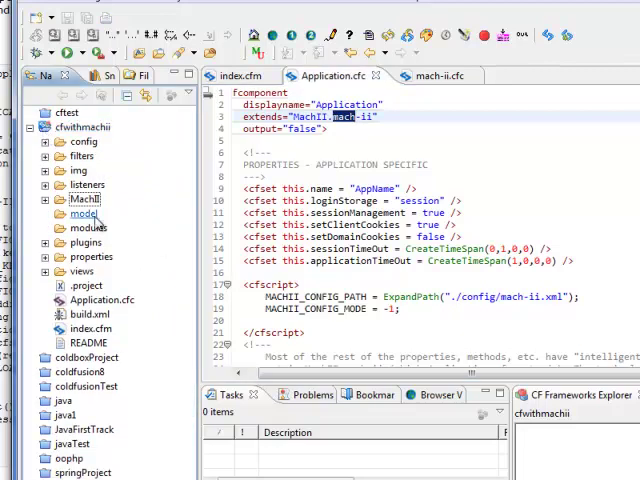
click(84, 200)
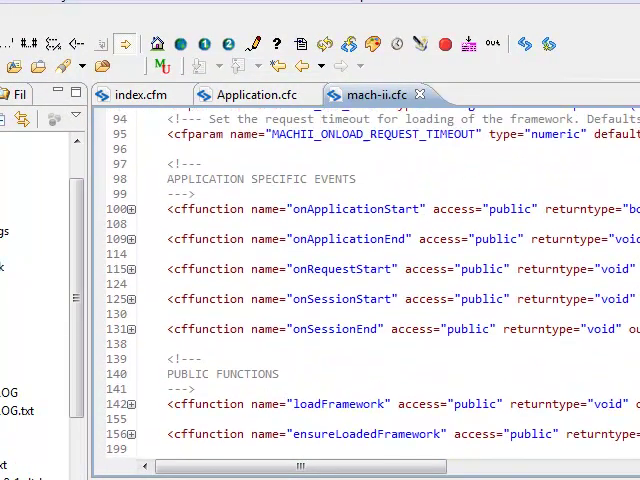
scroll(down, 3)
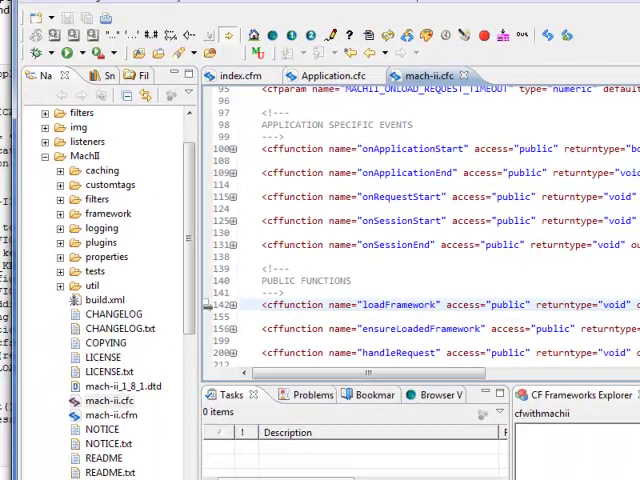
scroll(down, 3)
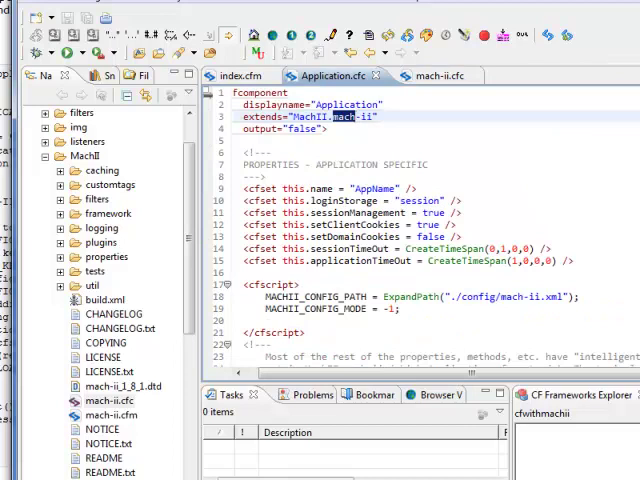
scroll(down, 3)
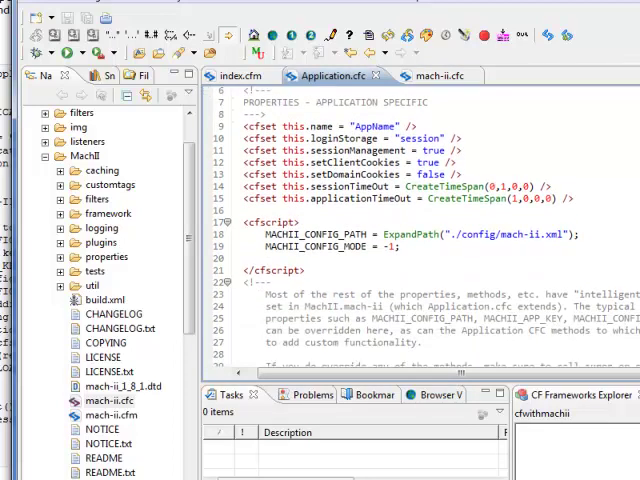
scroll(down, 3)
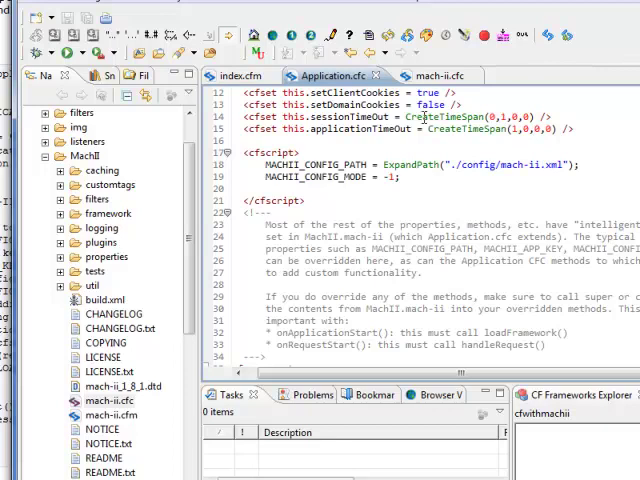
click(438, 76)
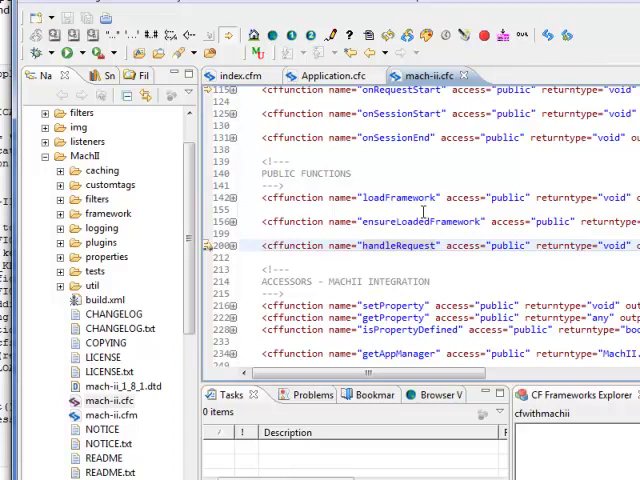
click(320, 76)
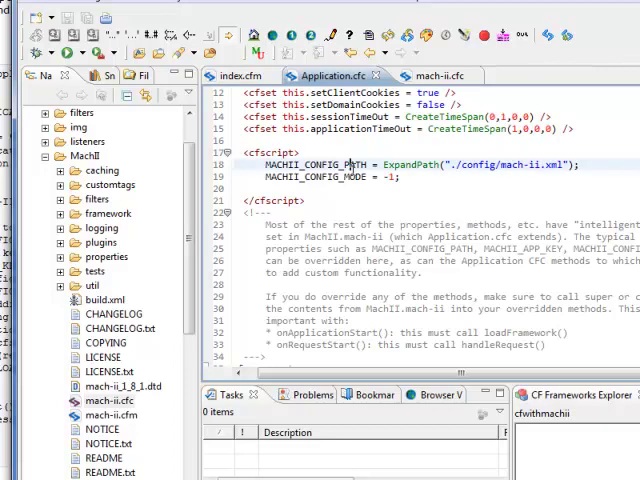
scroll(down, 3)
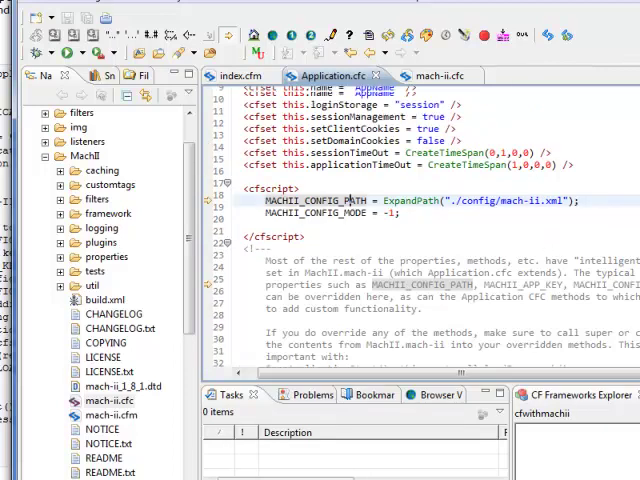